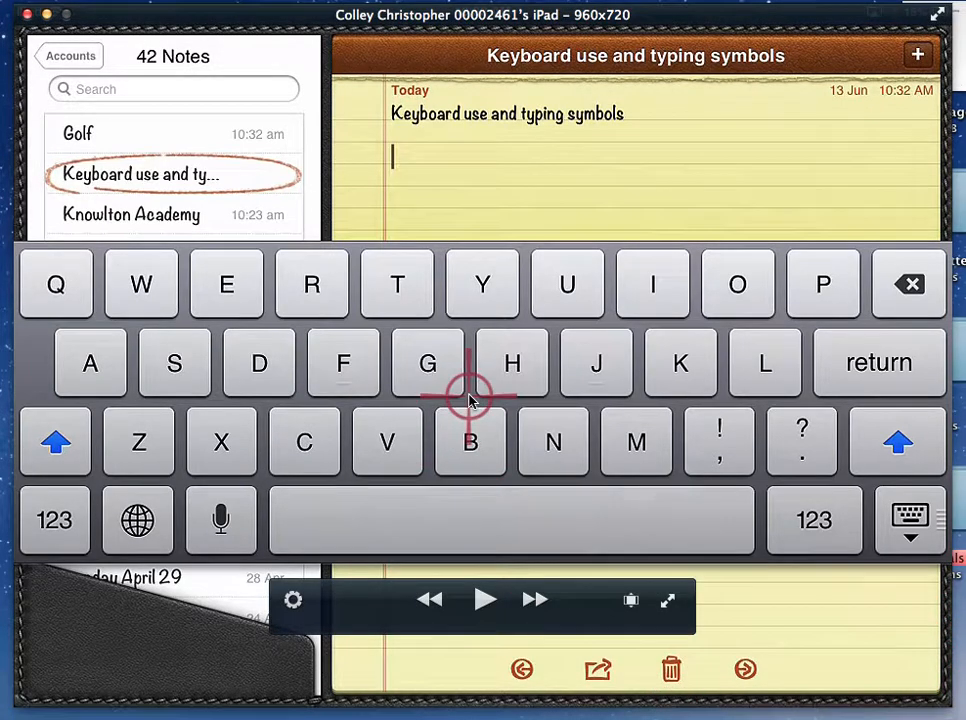
mouse_move(778, 580)
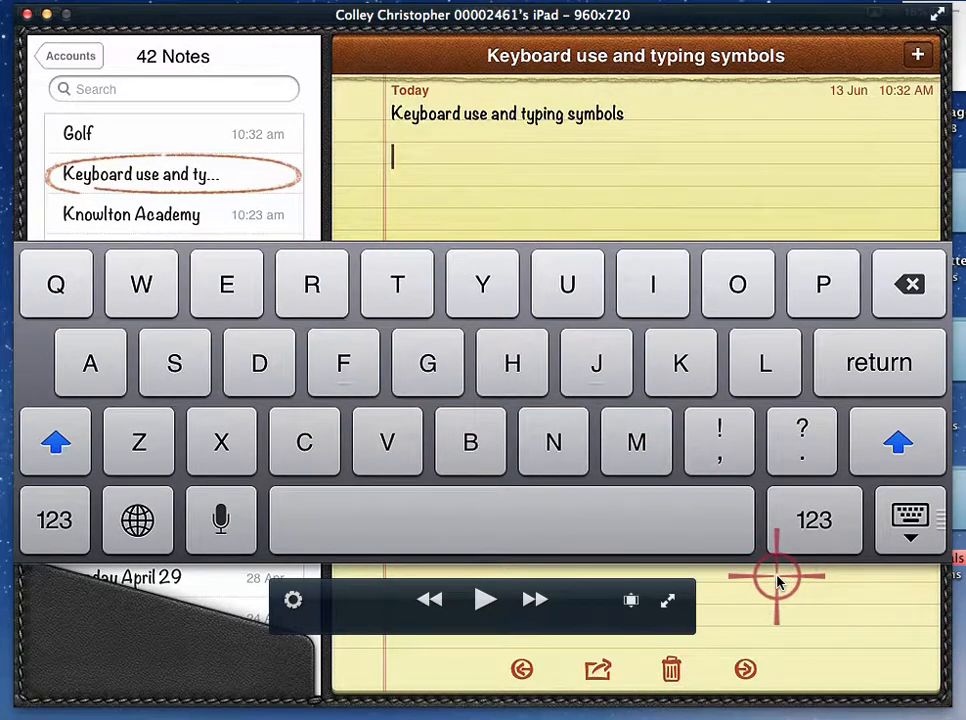
Enter symbols and the letters 'dip' with trailing punctuation on the line below the title
click(908, 520)
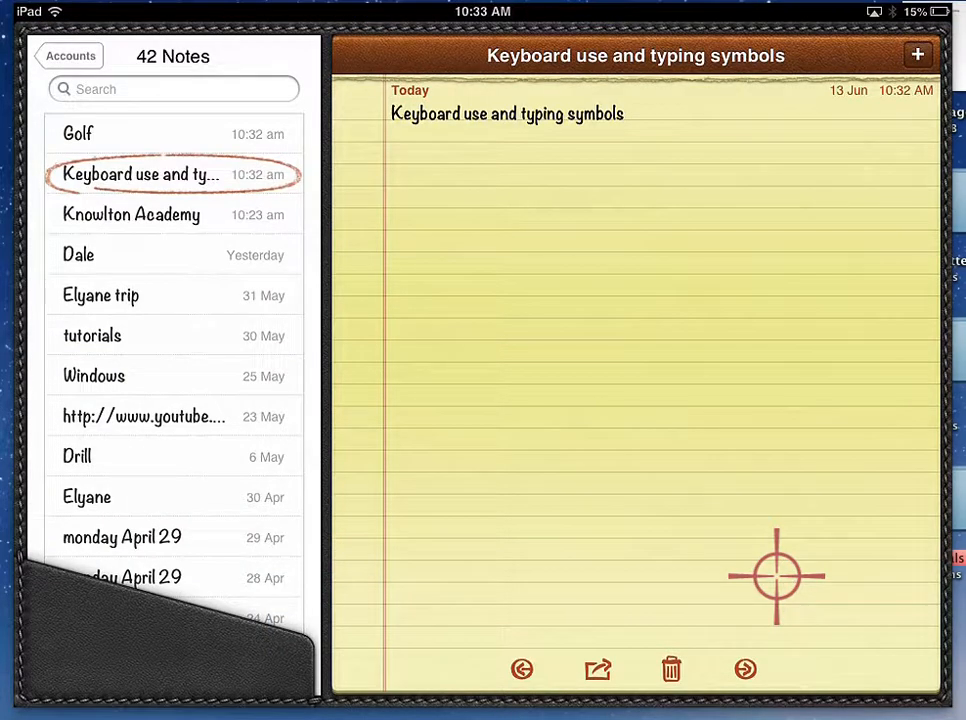
click(636, 160)
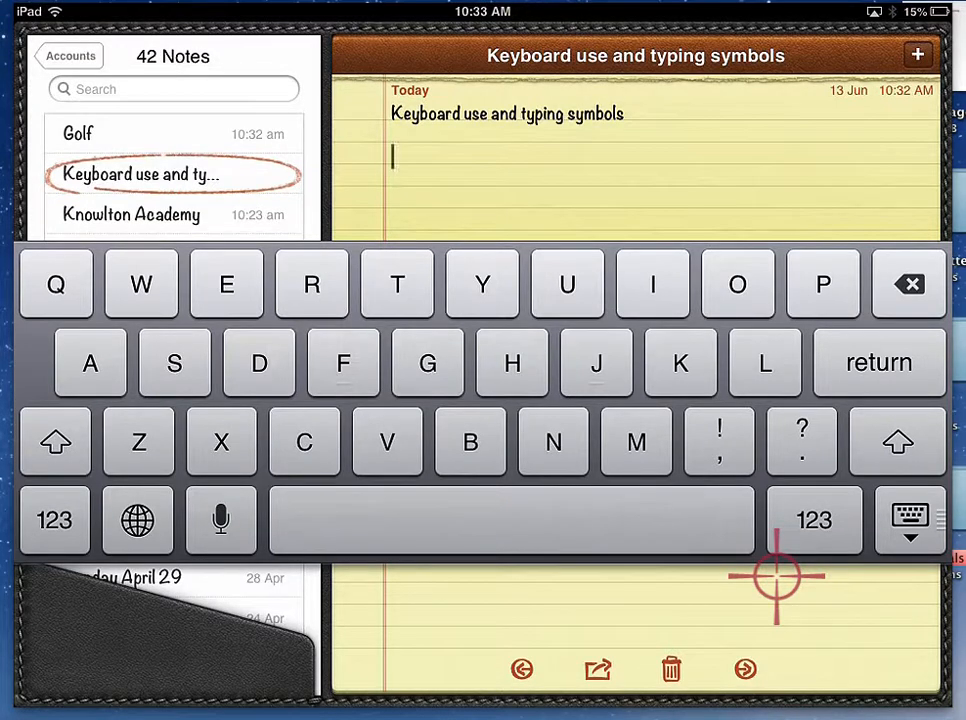
click(908, 520)
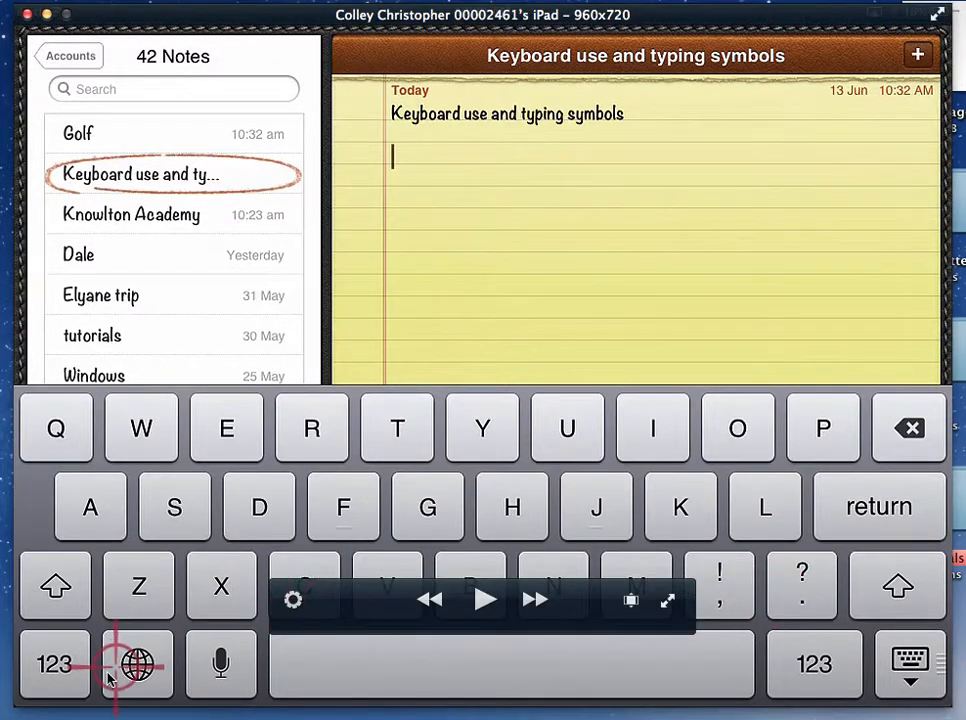
click(136, 664)
text(',ei)
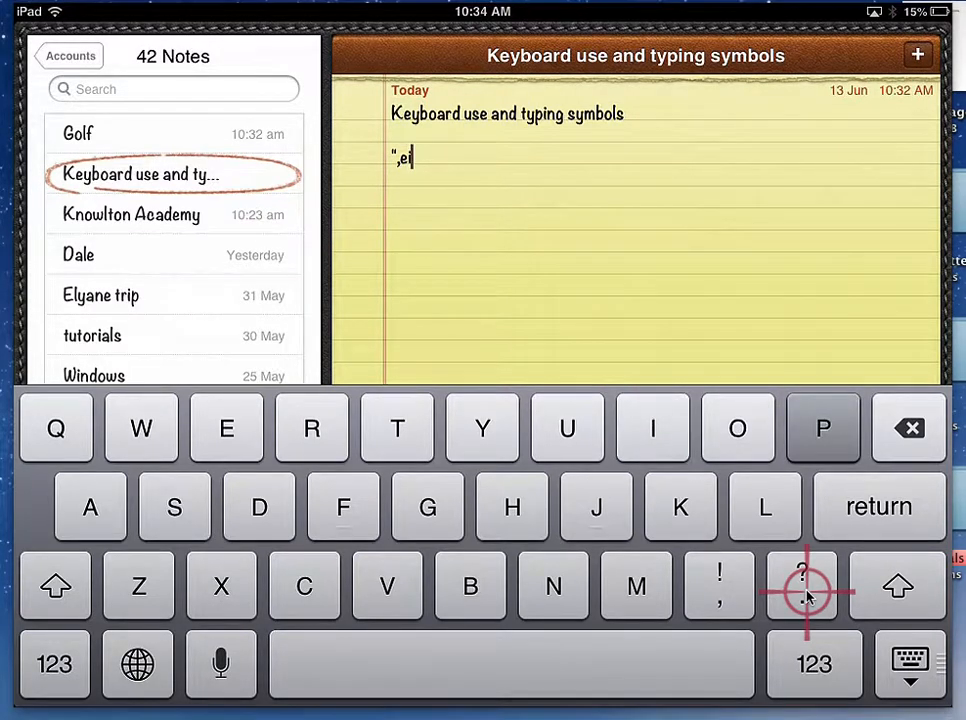
text(p)
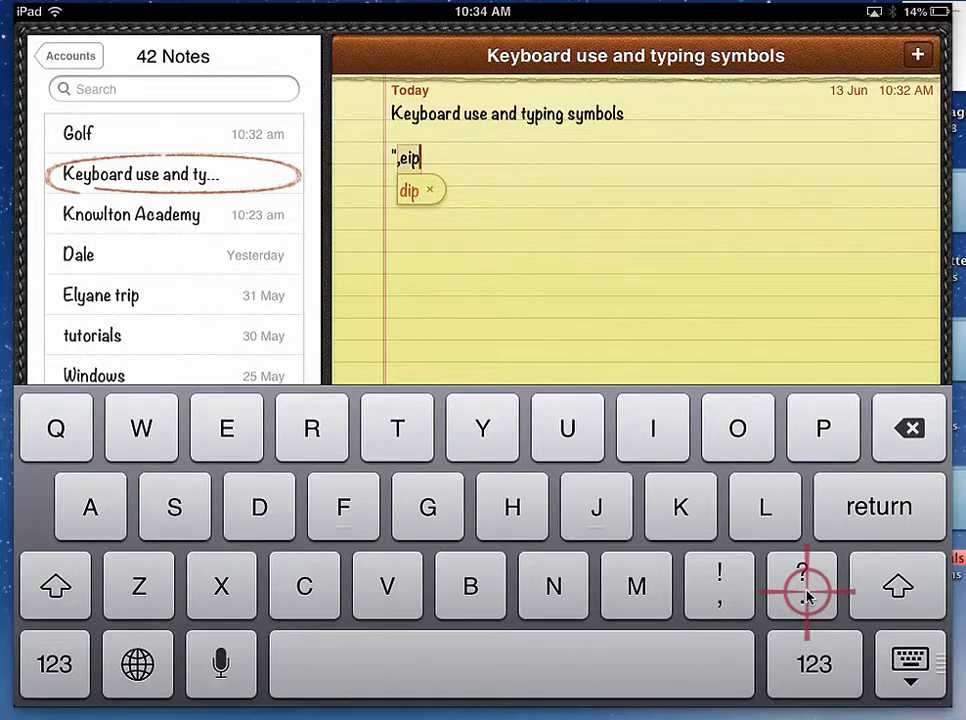
click(814, 664)
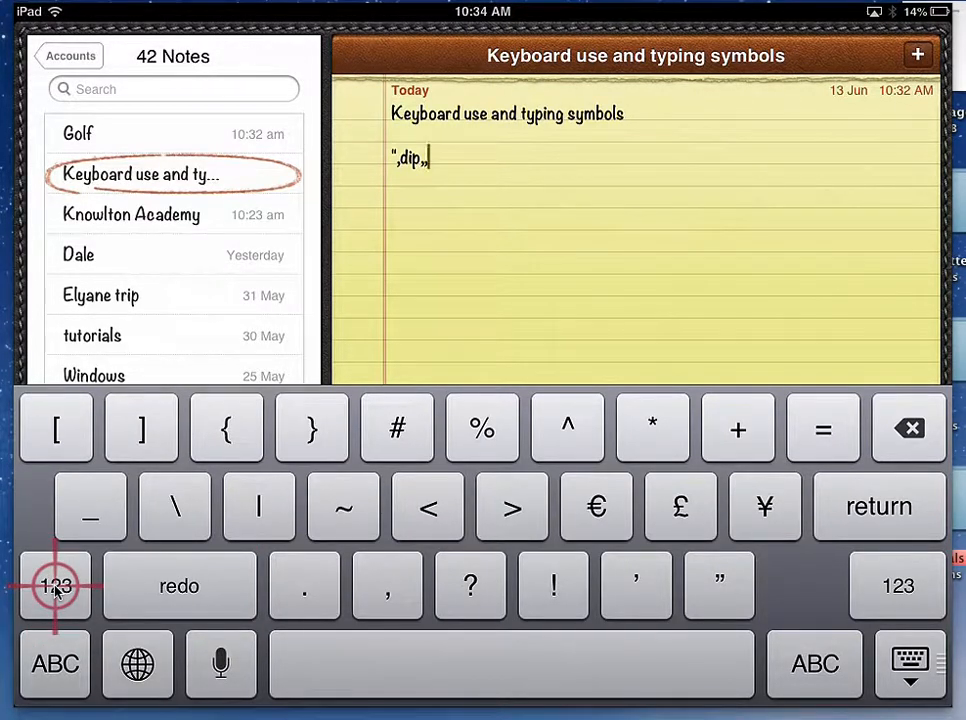
mouse_move(718, 584)
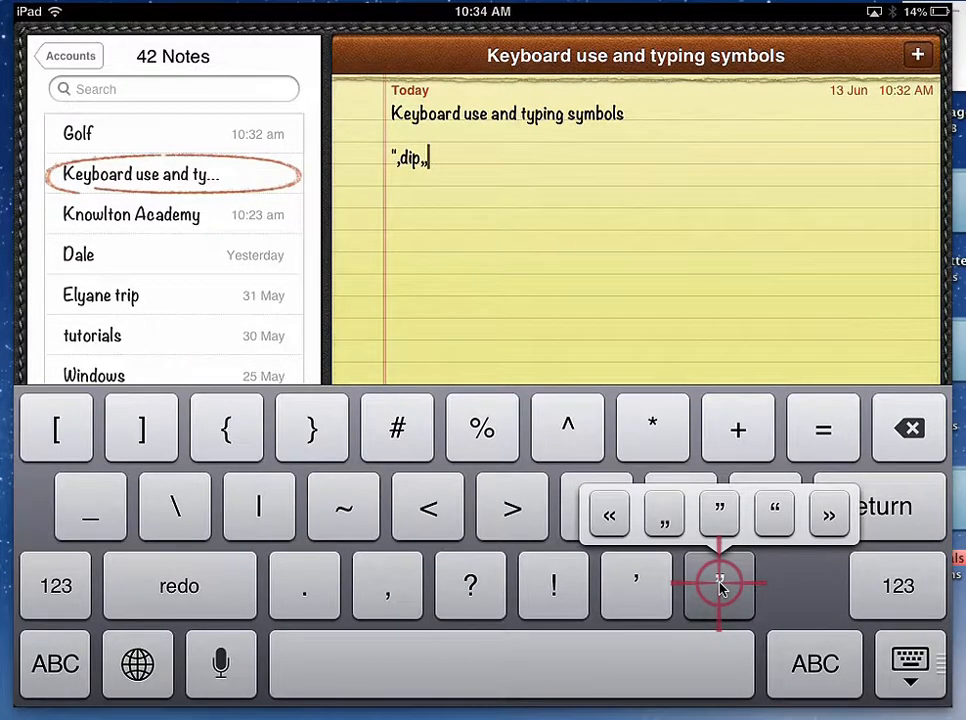
Insert a typographic quotation mark after the punctuation following 'dip'
click(718, 584)
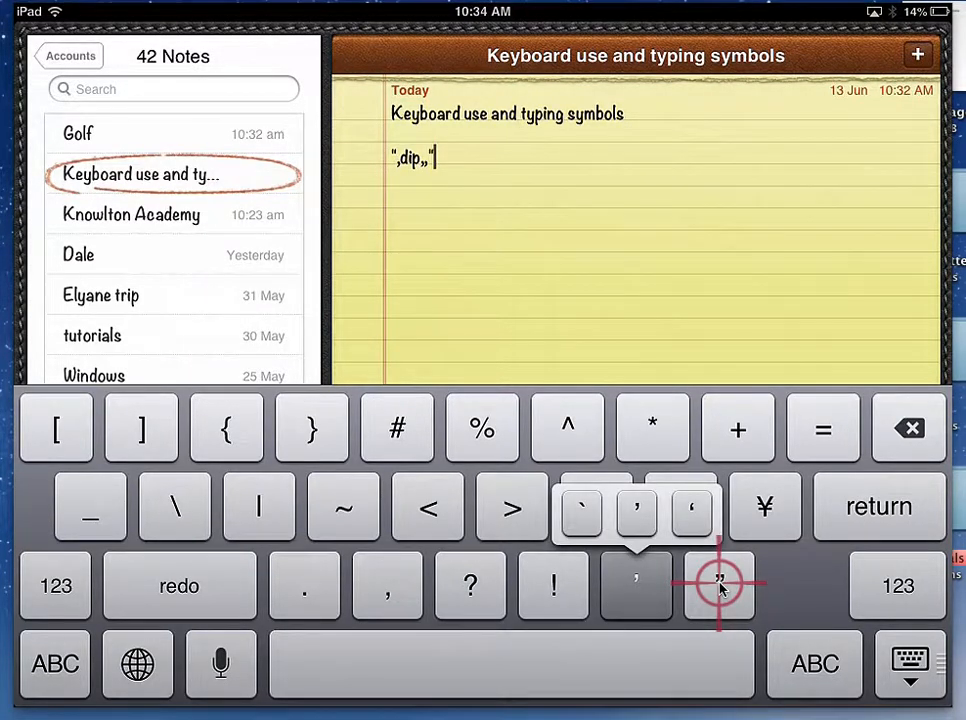
mouse_move(636, 584)
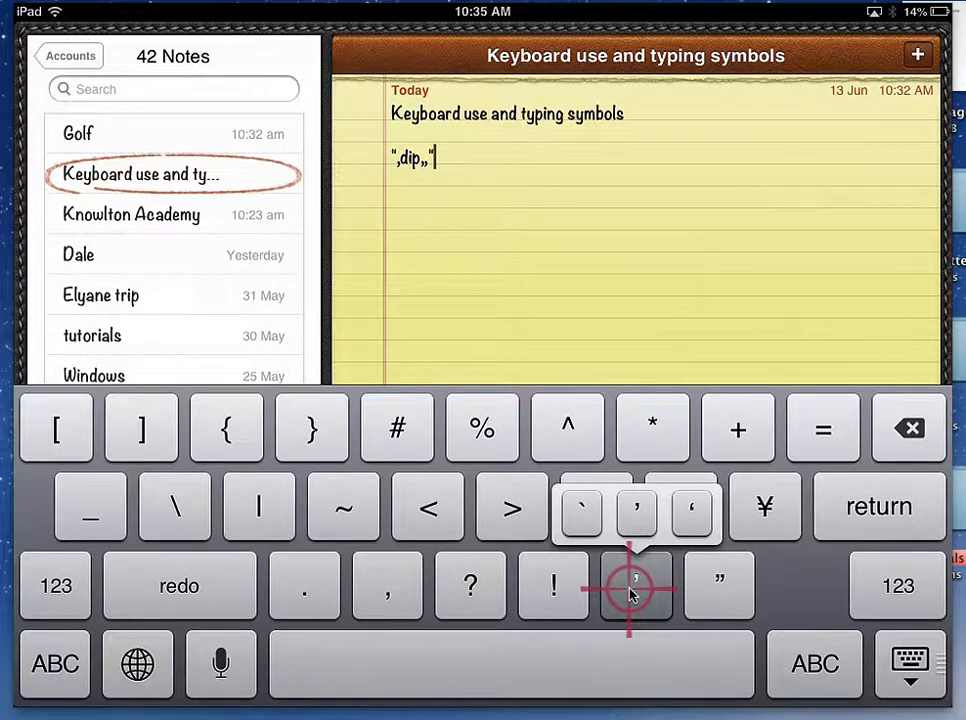